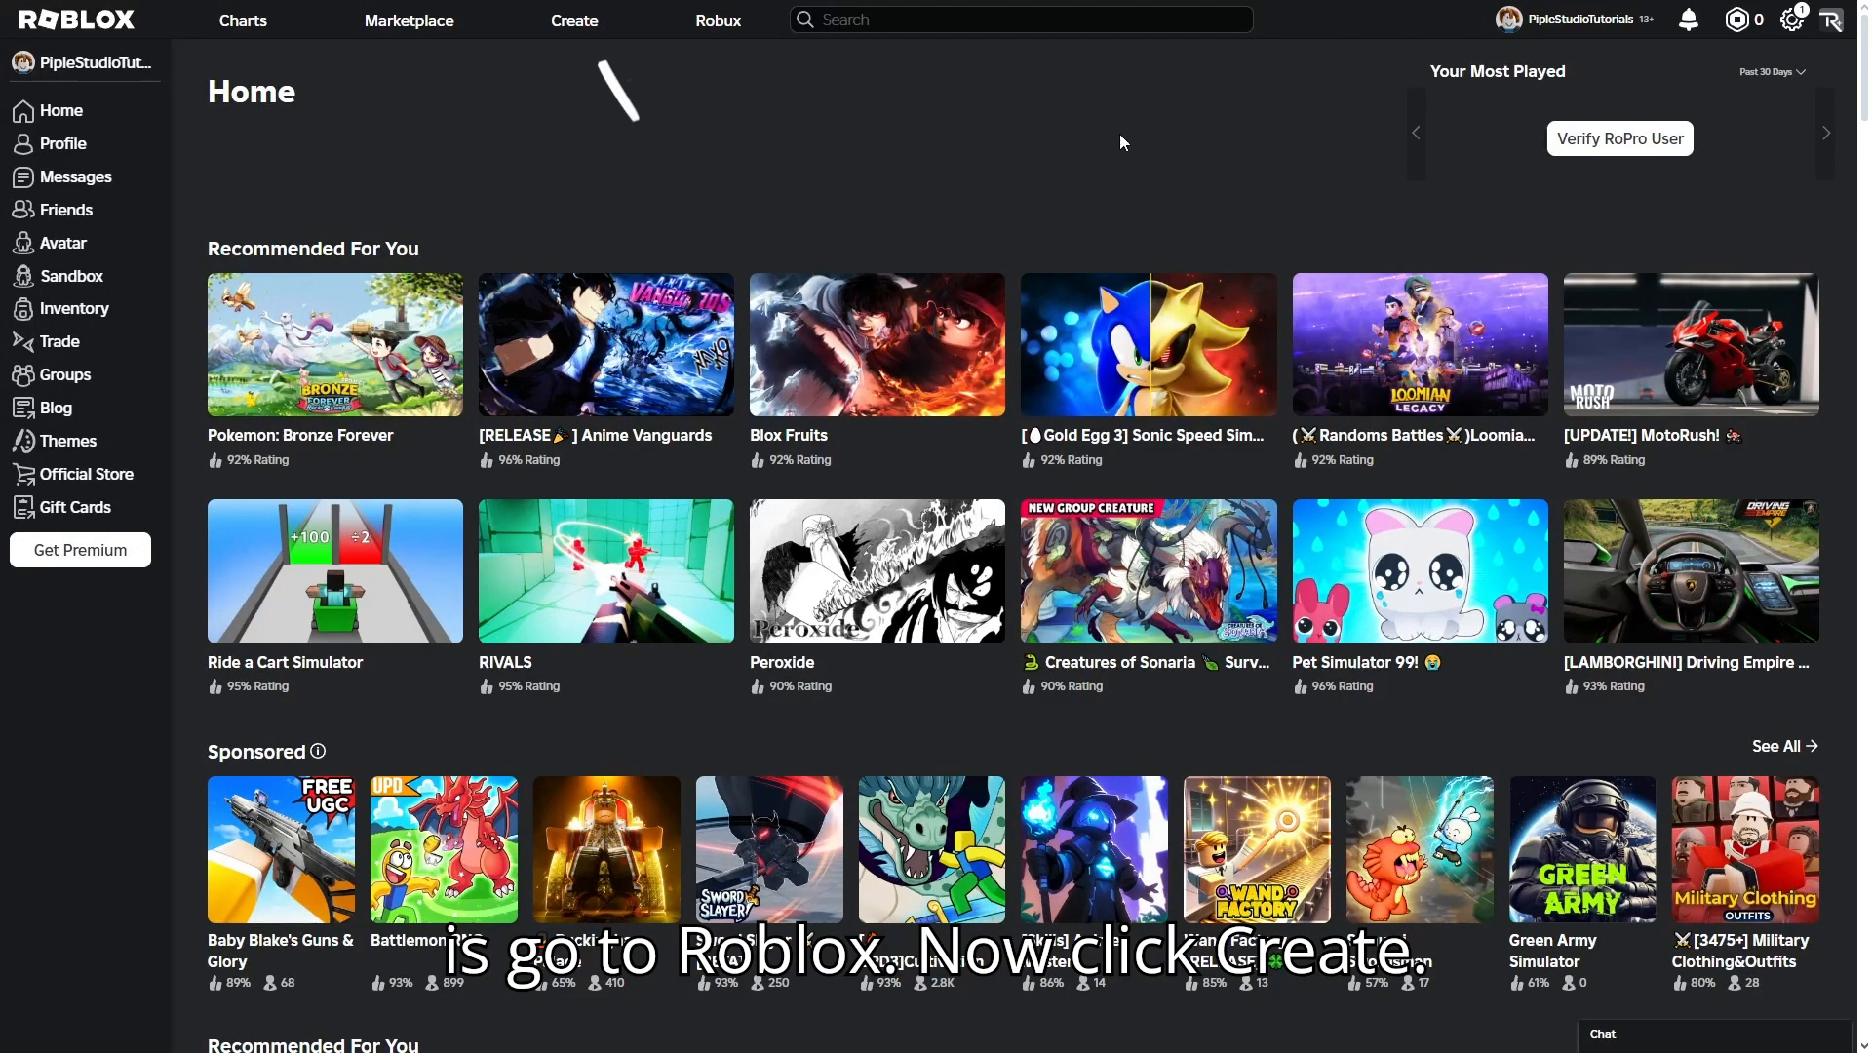
# Go to Create and reach the Creator Hub store's models catalog
pyautogui.click(574, 20)
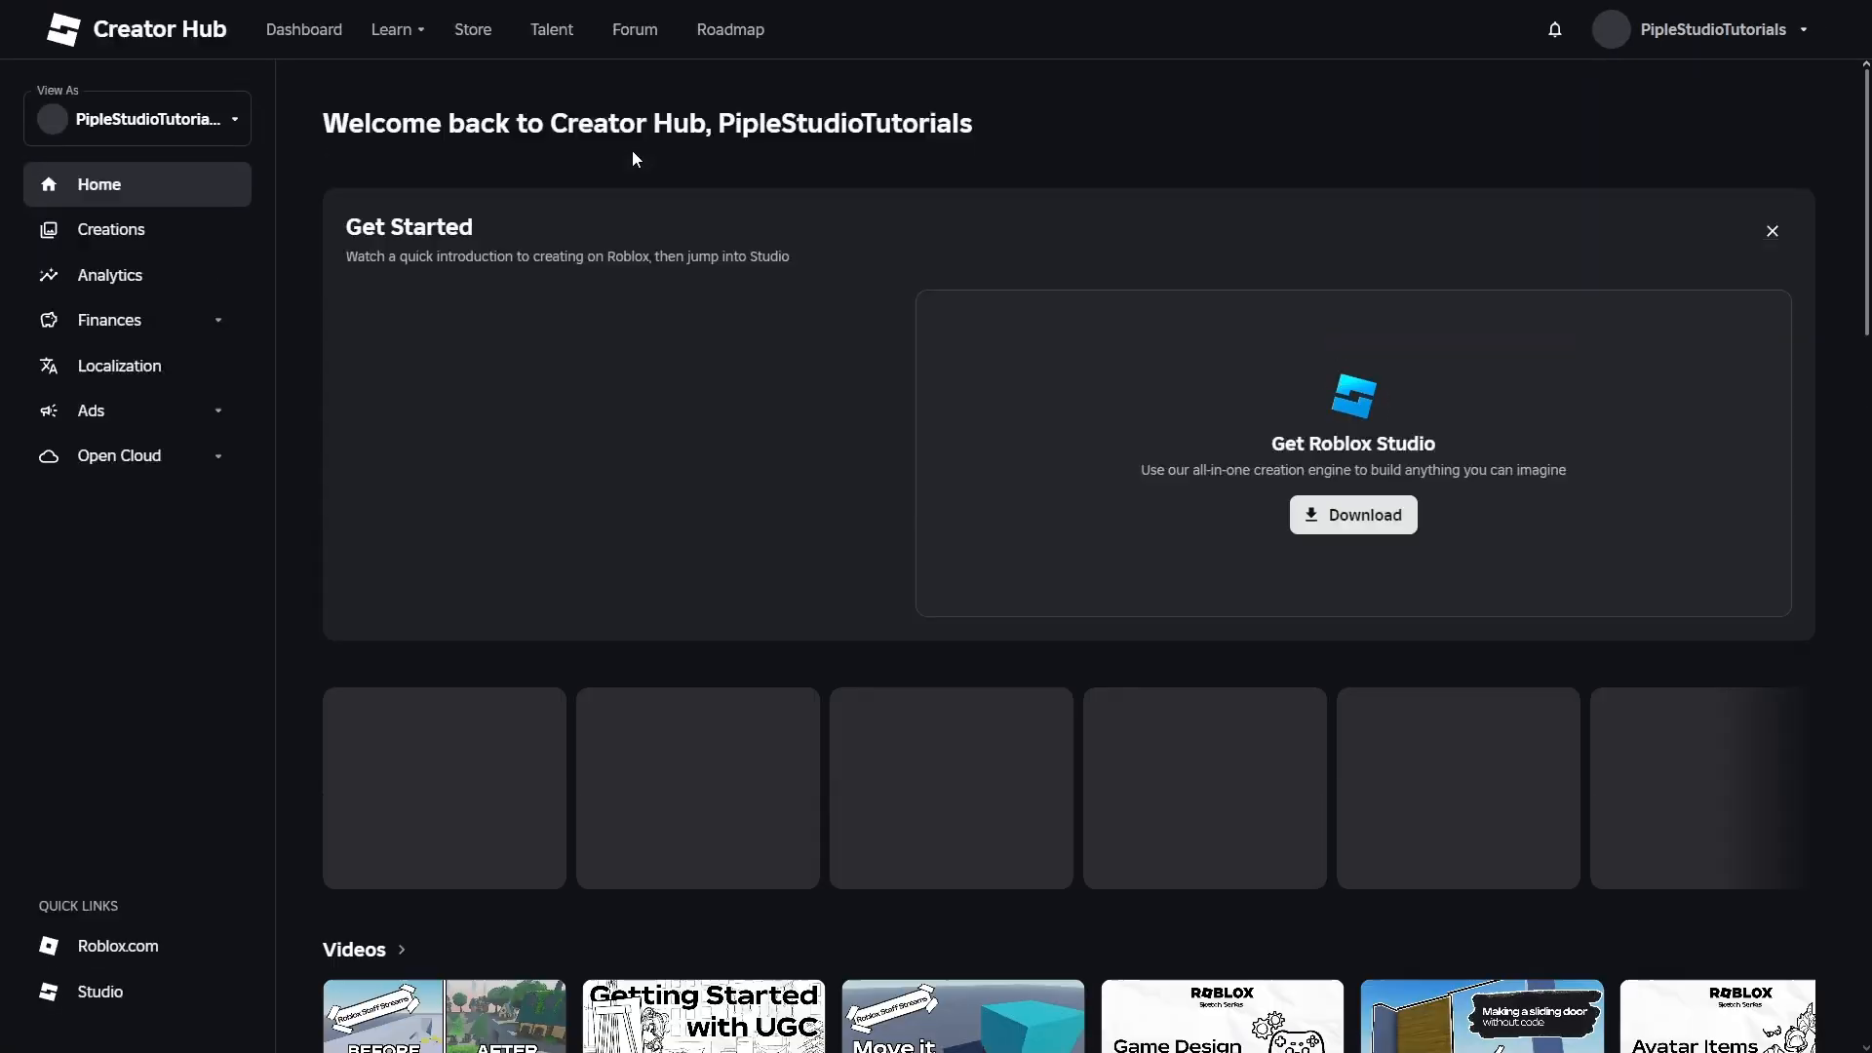
pyautogui.click(472, 30)
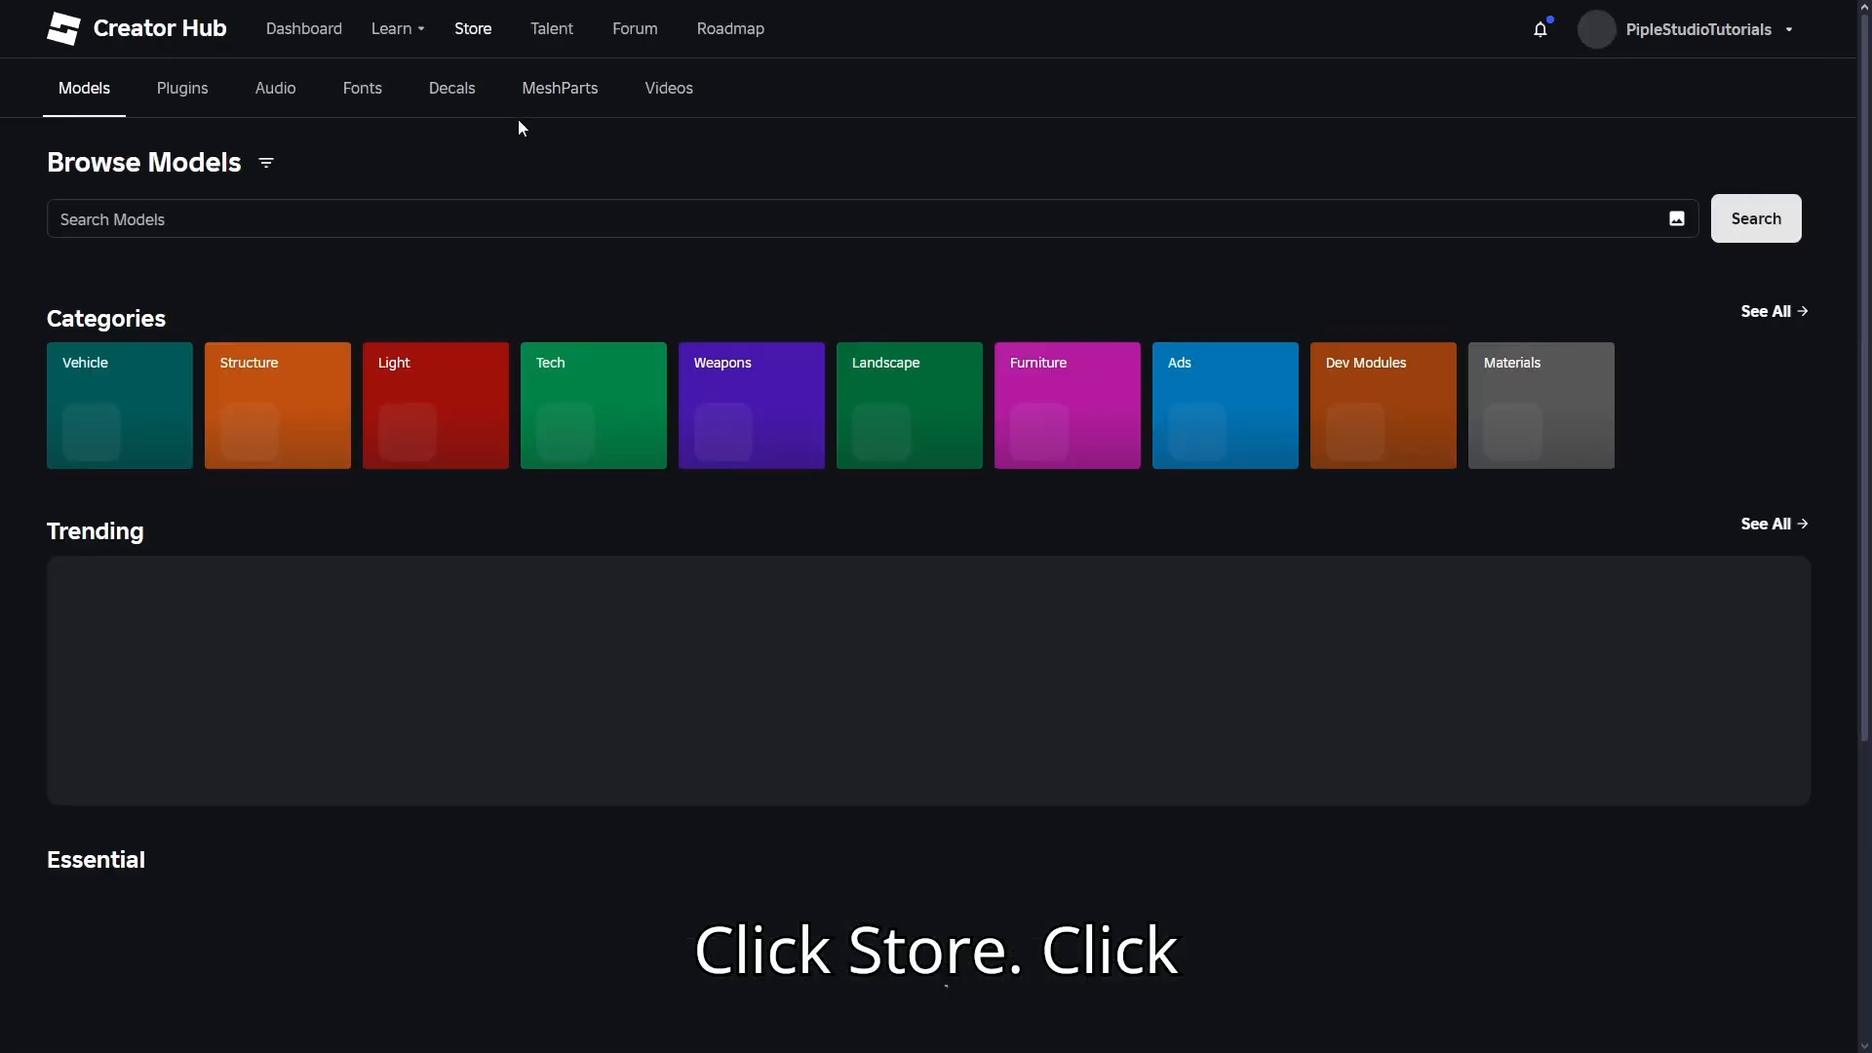
# Browse the Audio catalog's Essential list and get the No More track into the inventory
pyautogui.click(275, 88)
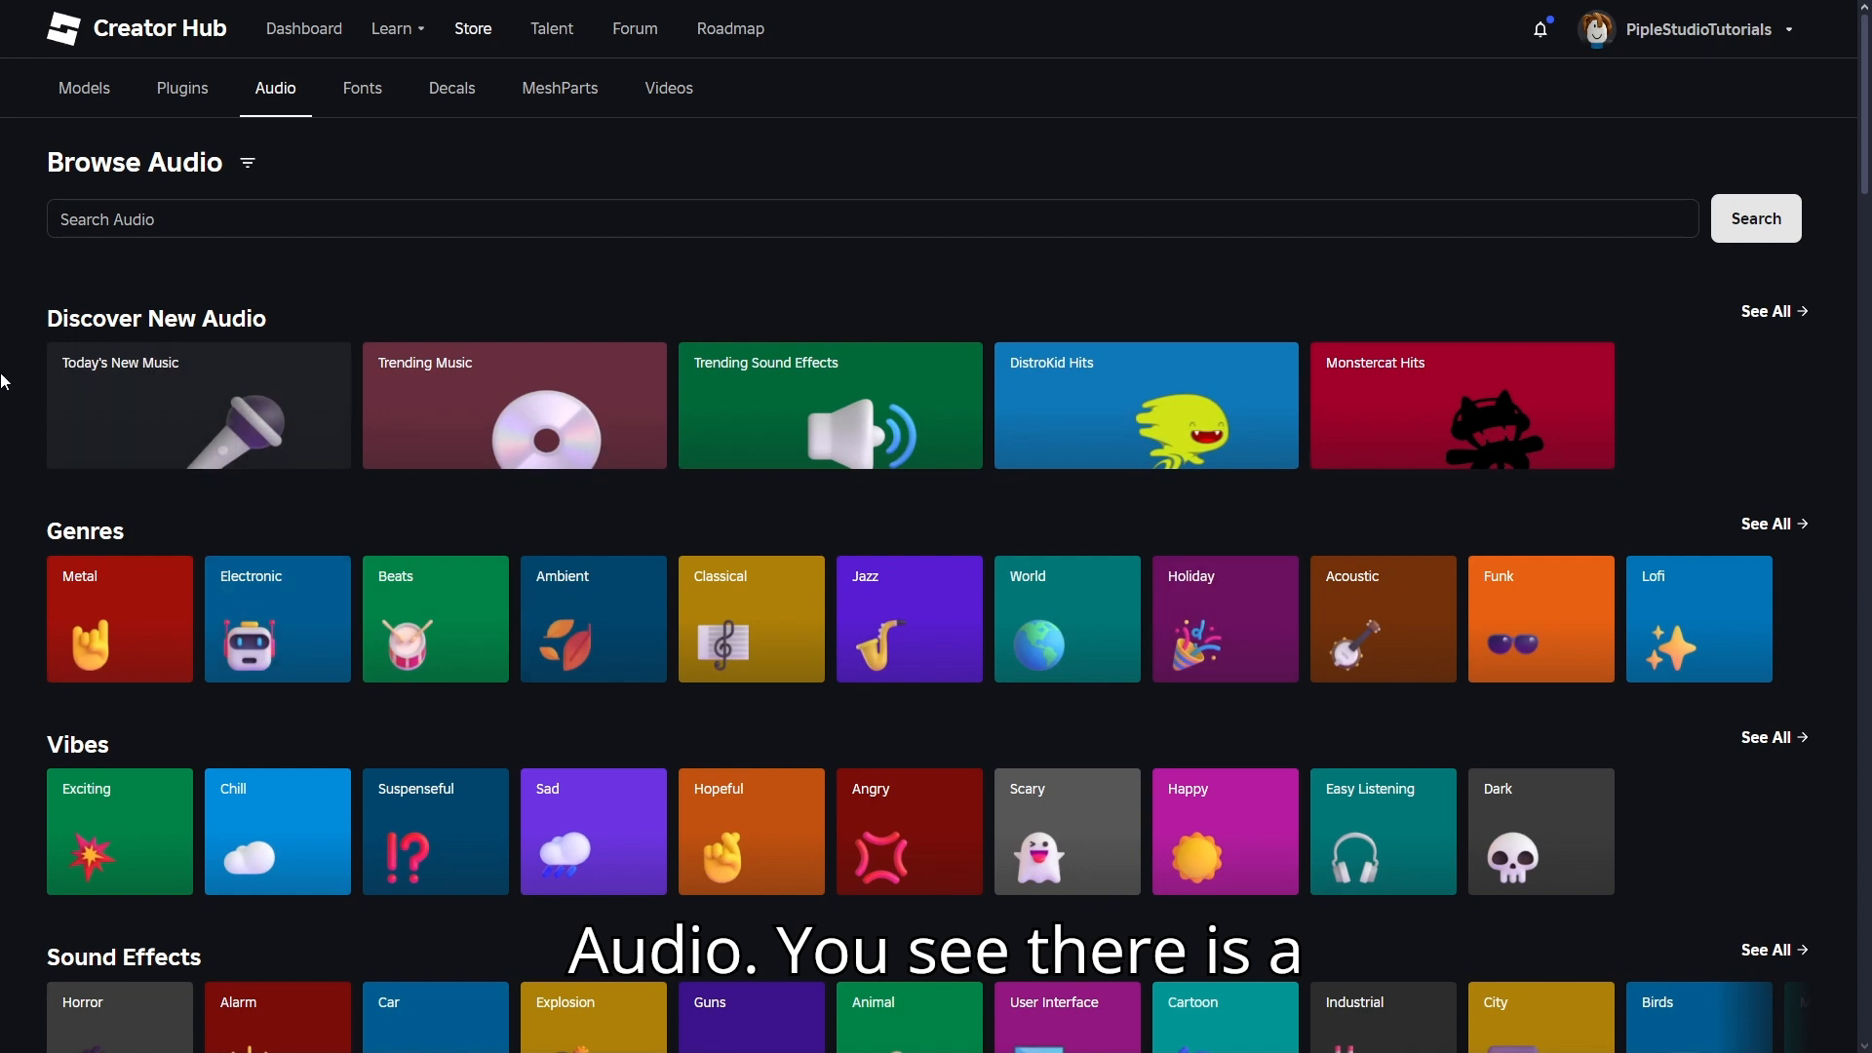
pyautogui.scroll(-3)
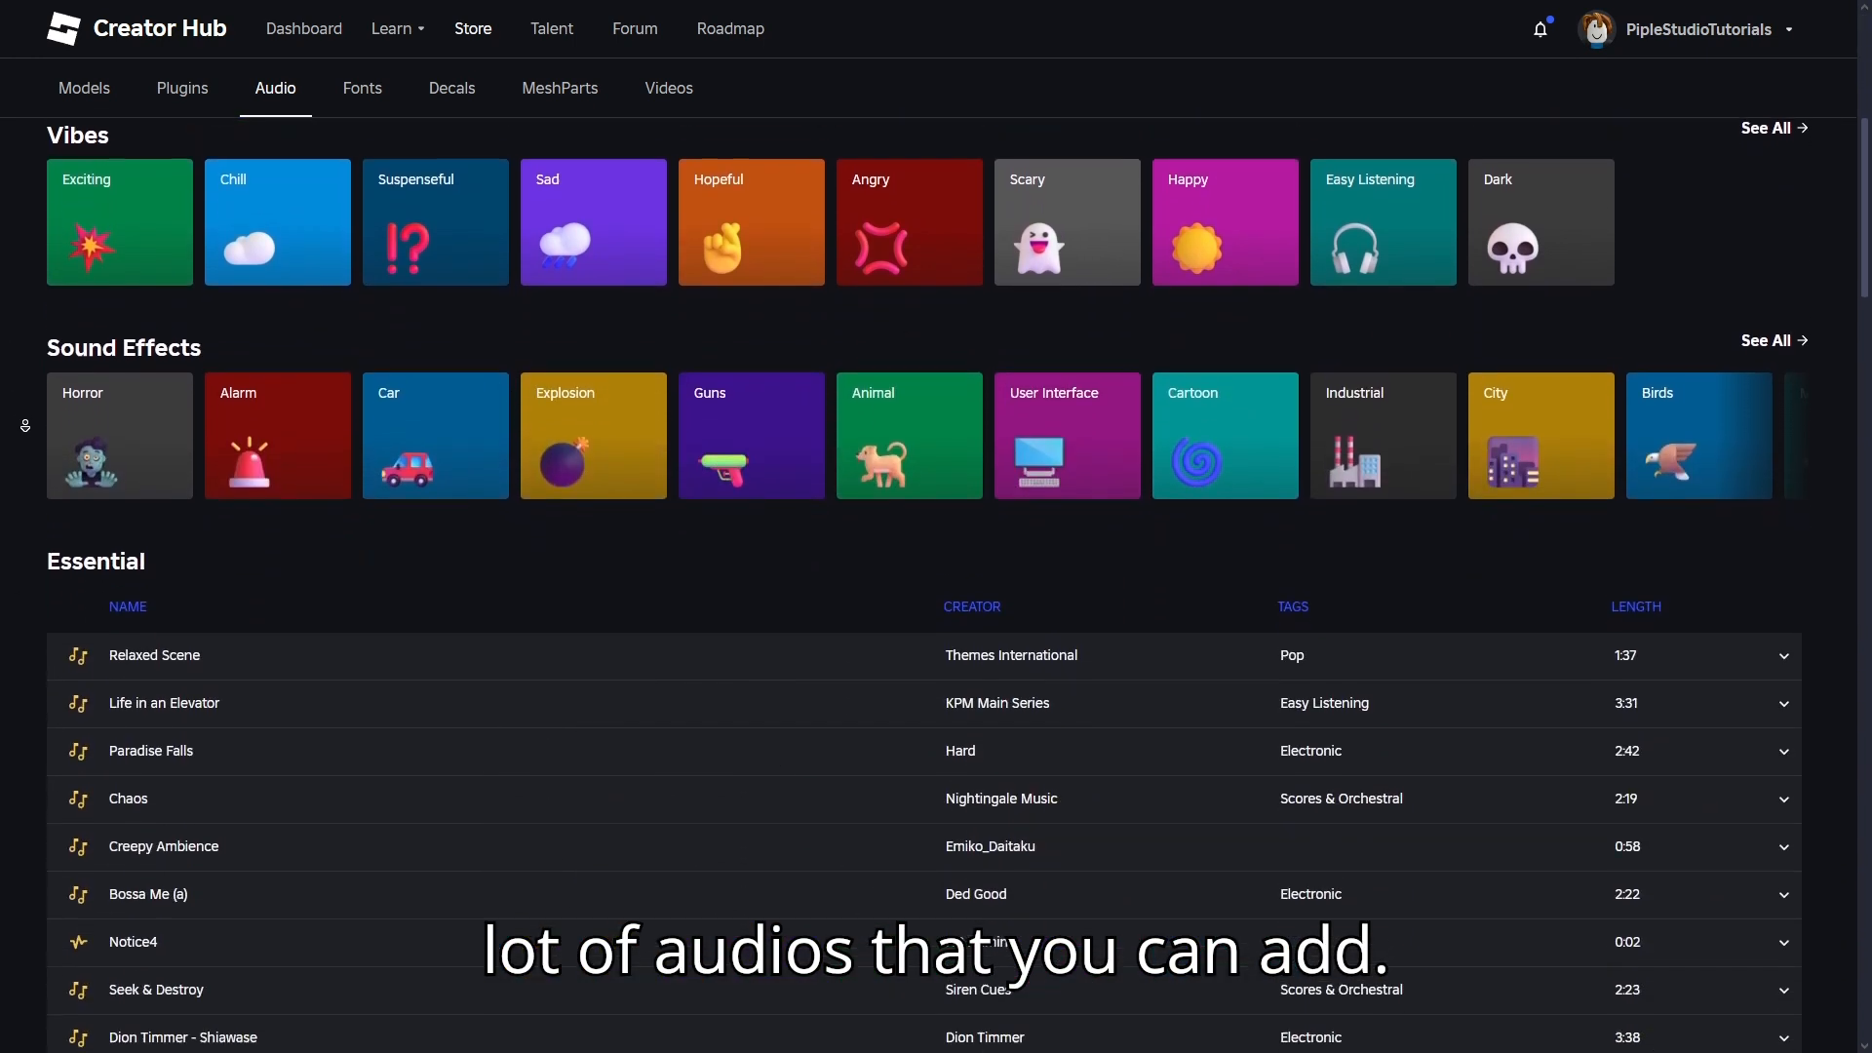
pyautogui.scroll(-3)
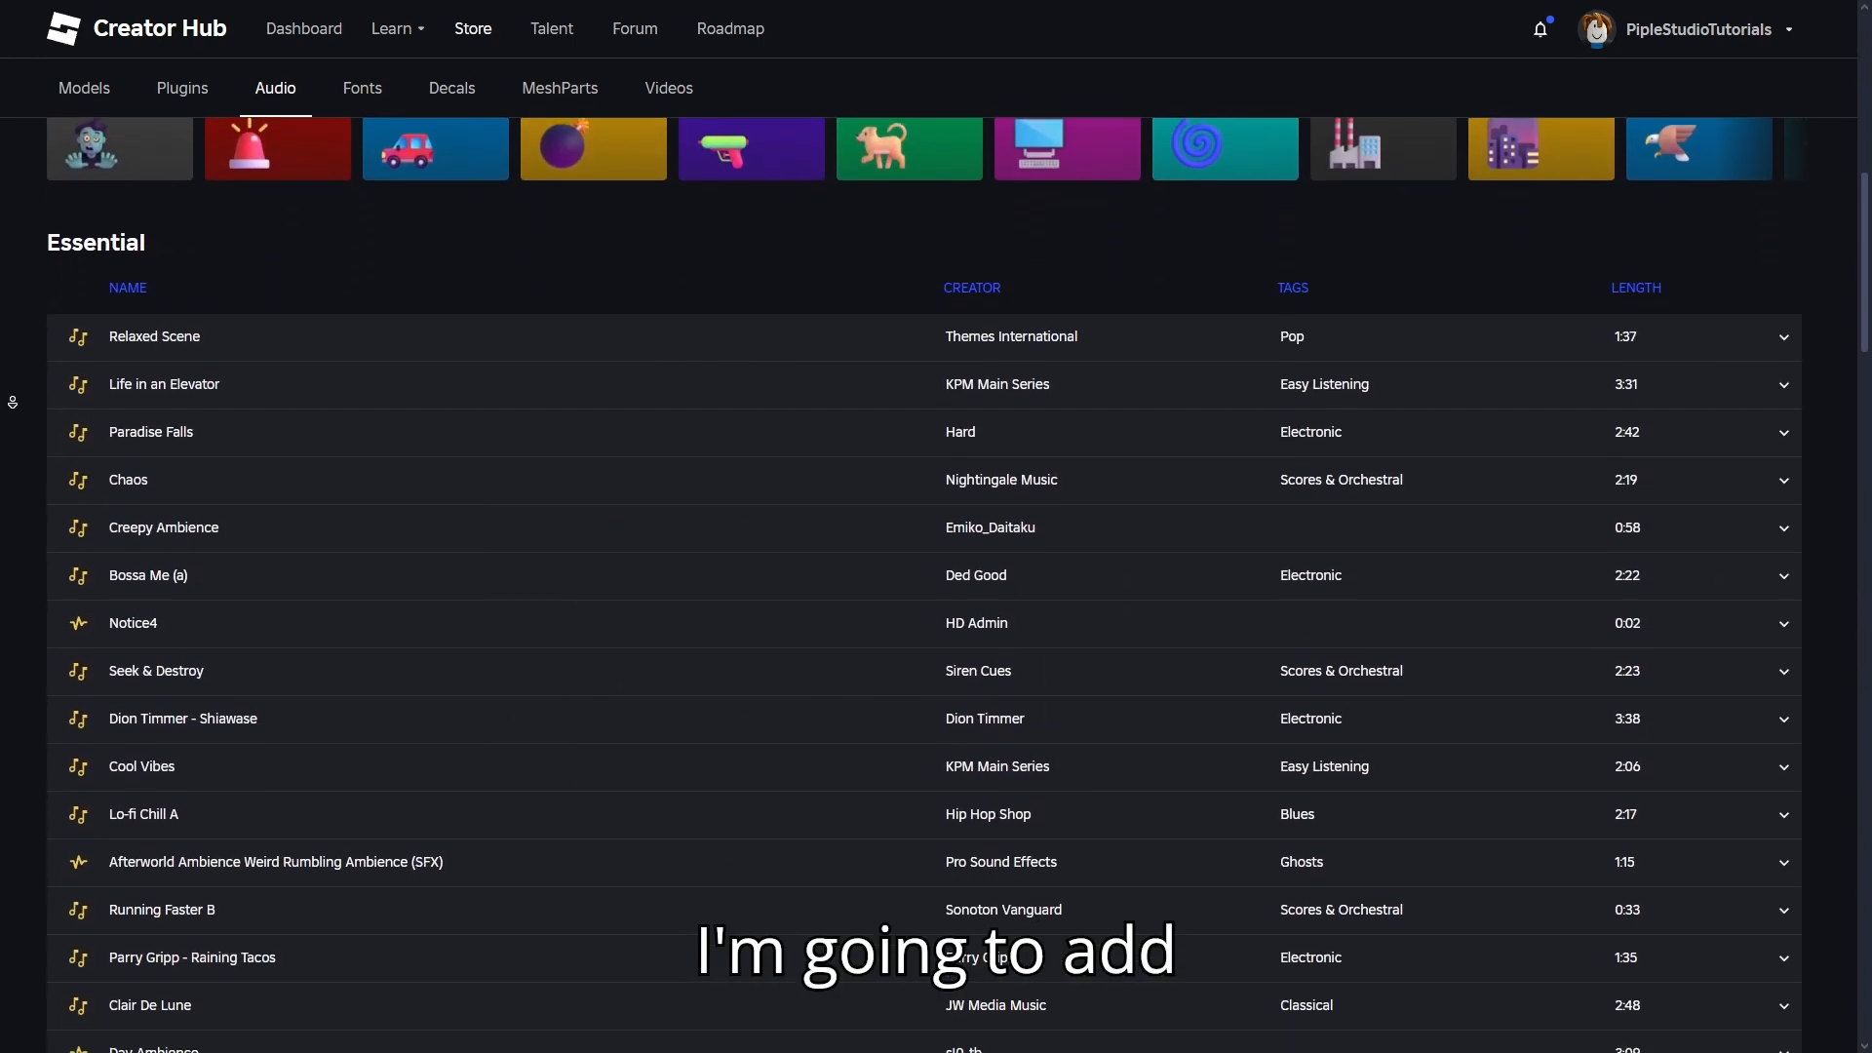
pyautogui.scroll(-3)
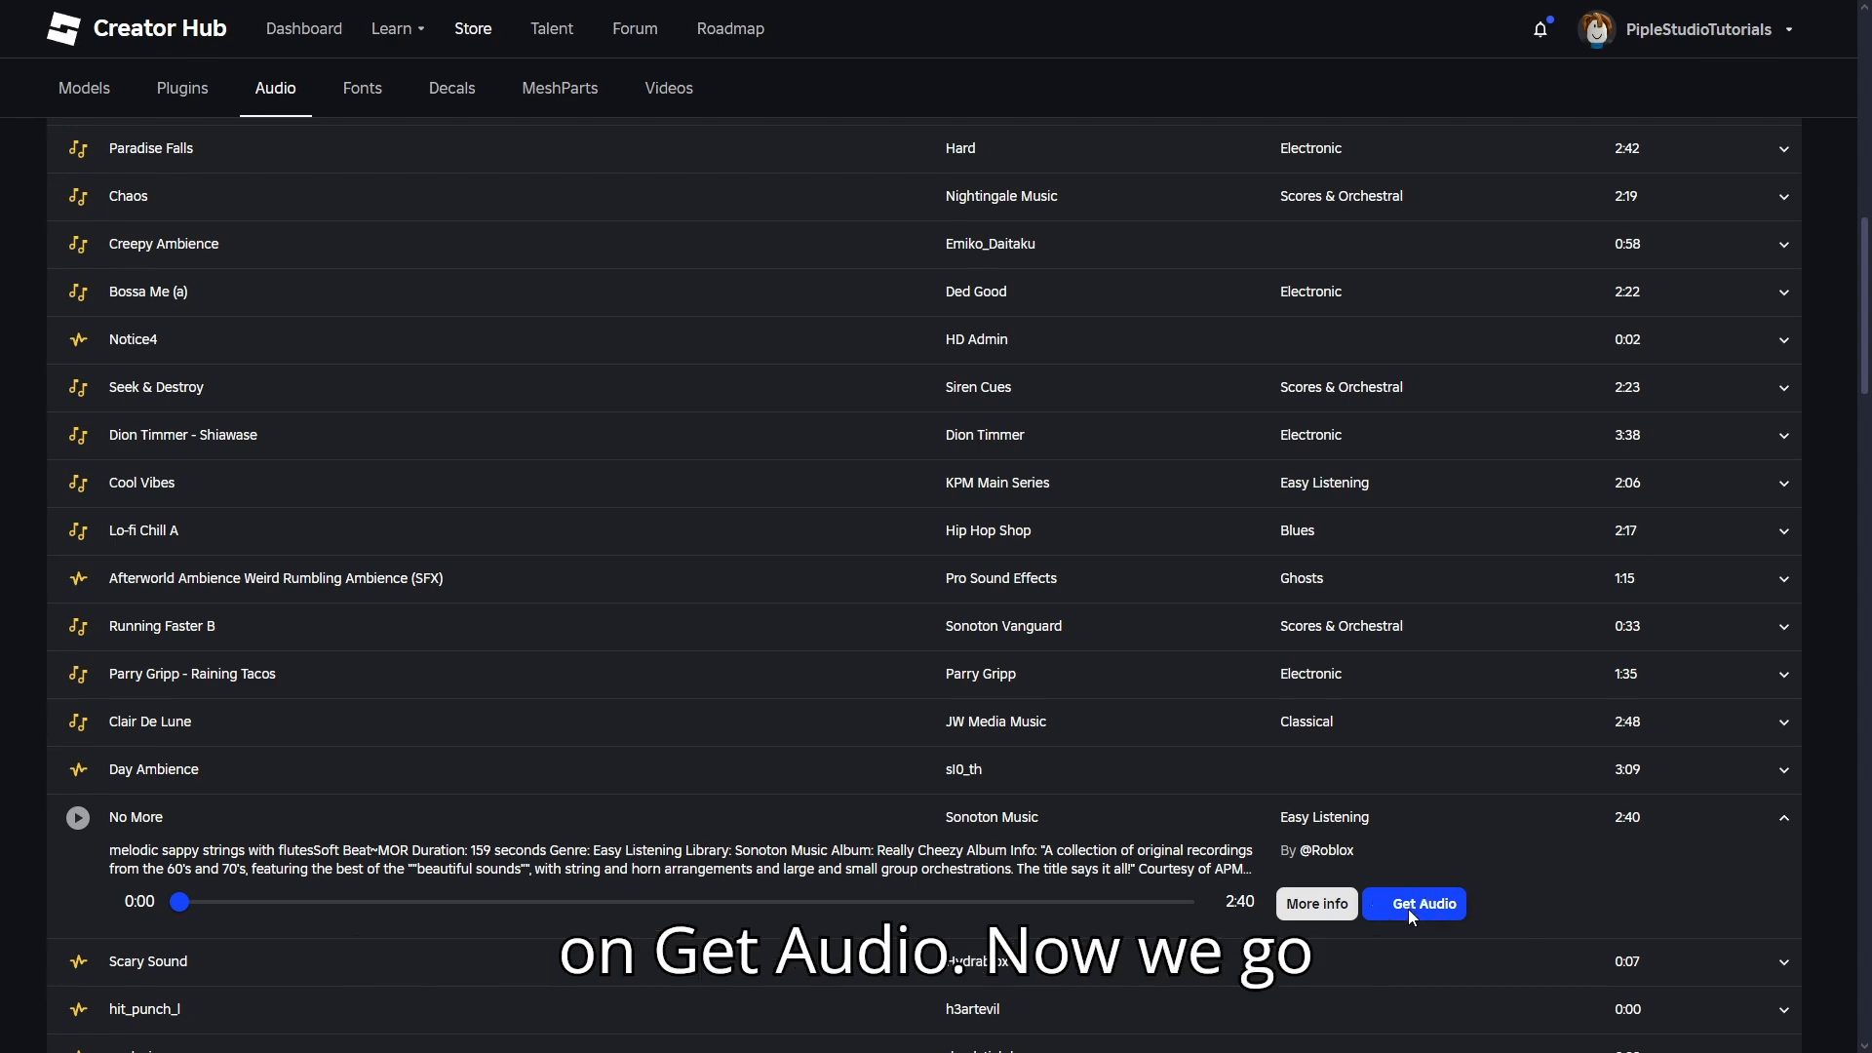
pyautogui.click(1414, 902)
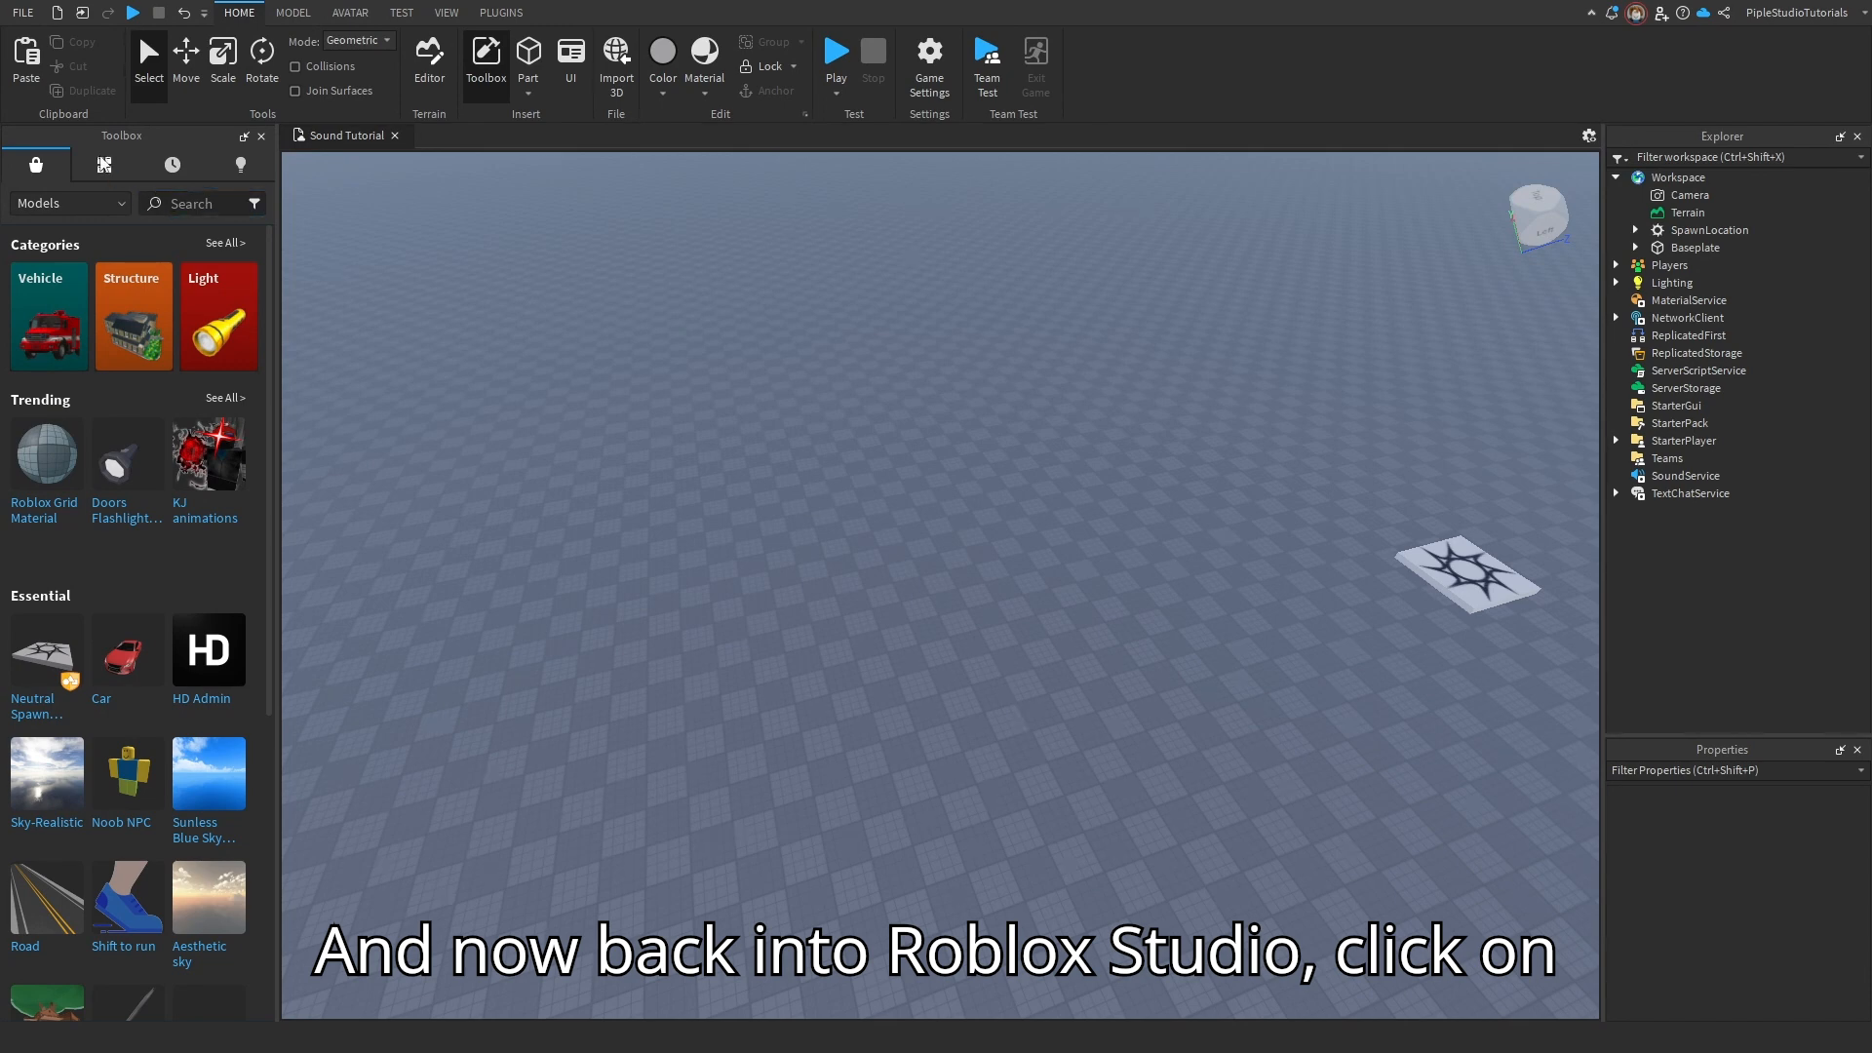
# Insert the No More track from My Audio into Workspace and add a Script under ServerScriptService
pyautogui.click(104, 164)
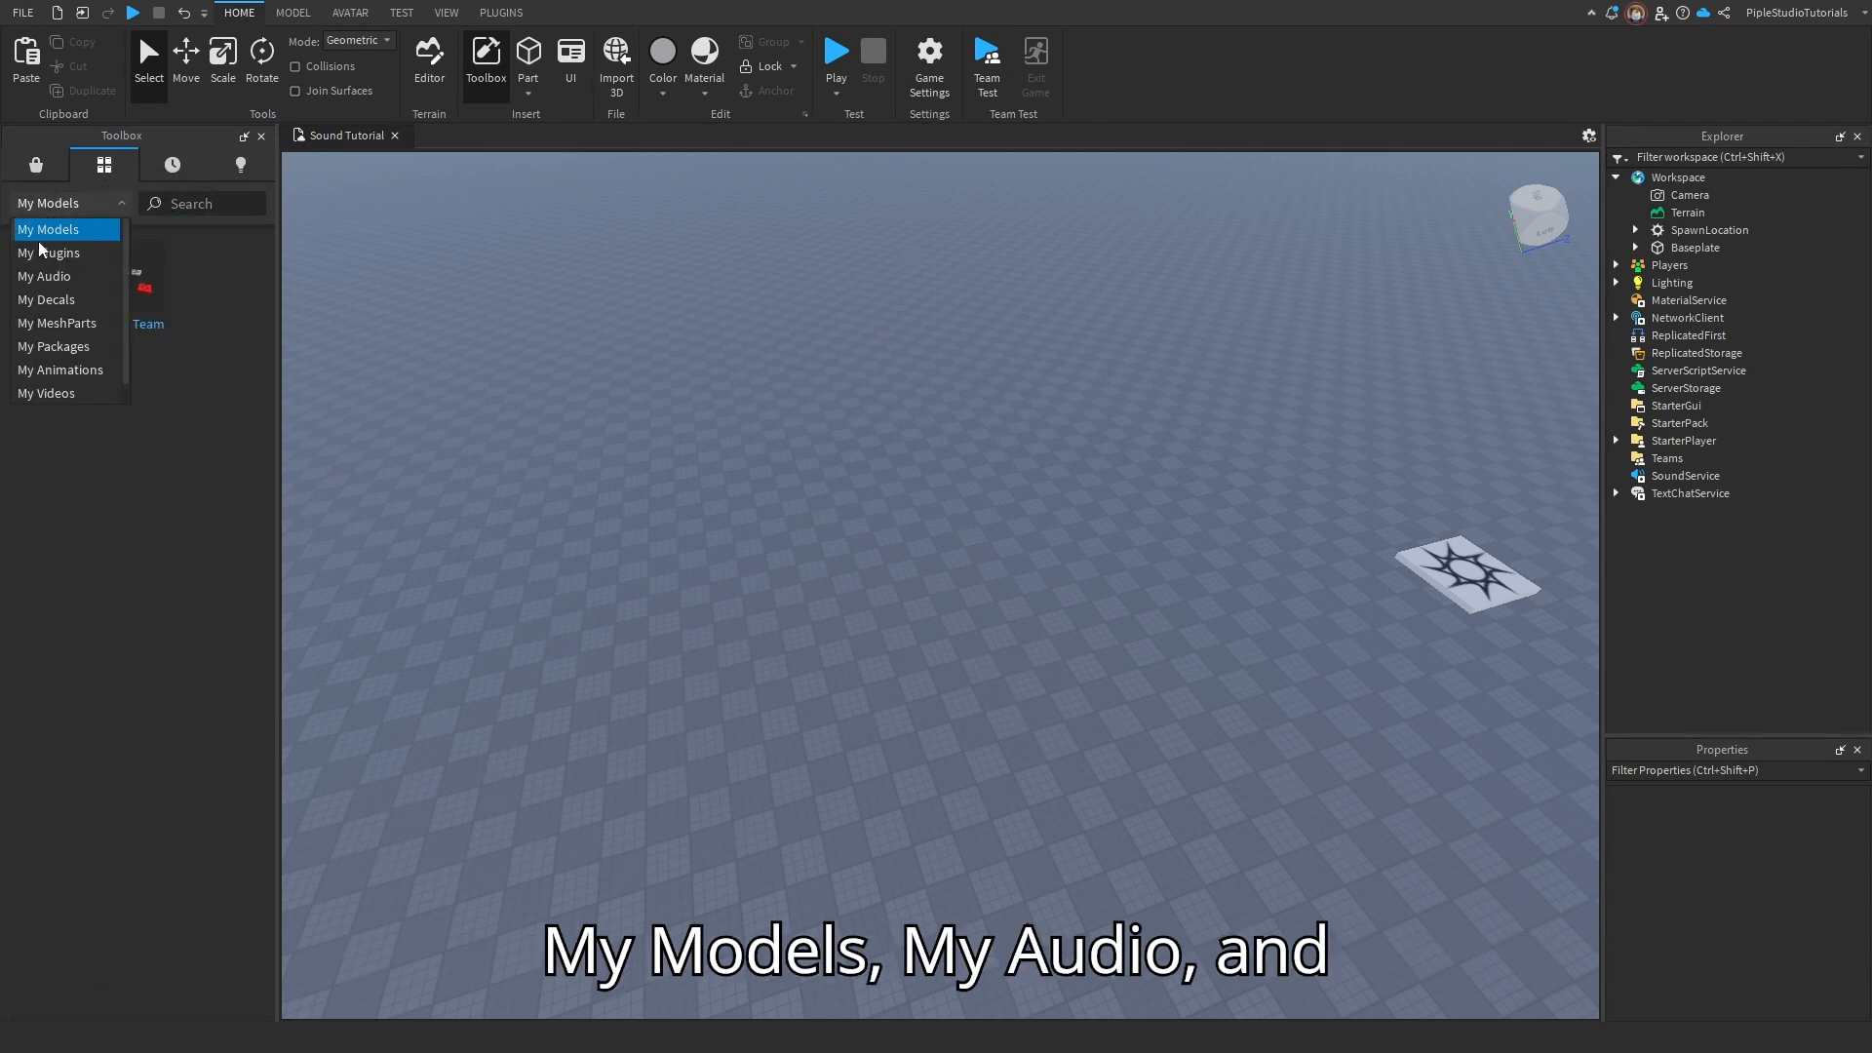
pyautogui.click(45, 275)
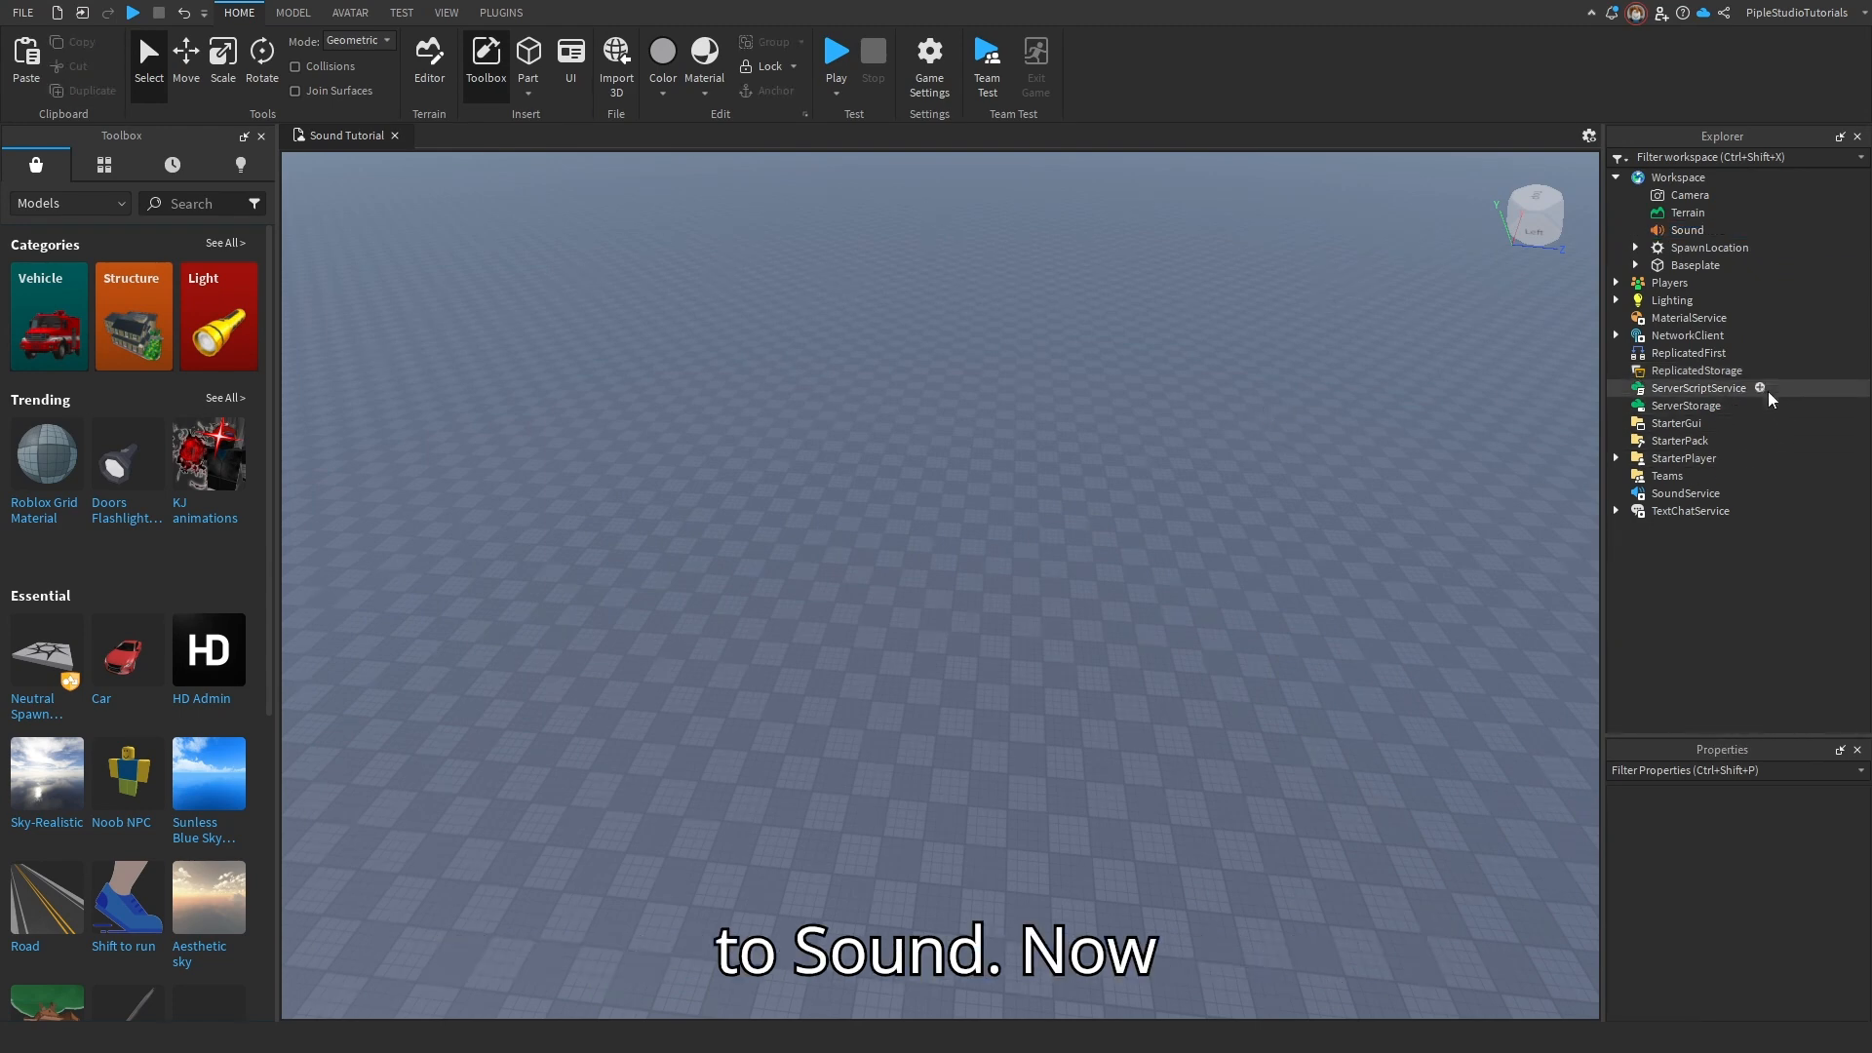
pyautogui.click(1757, 386)
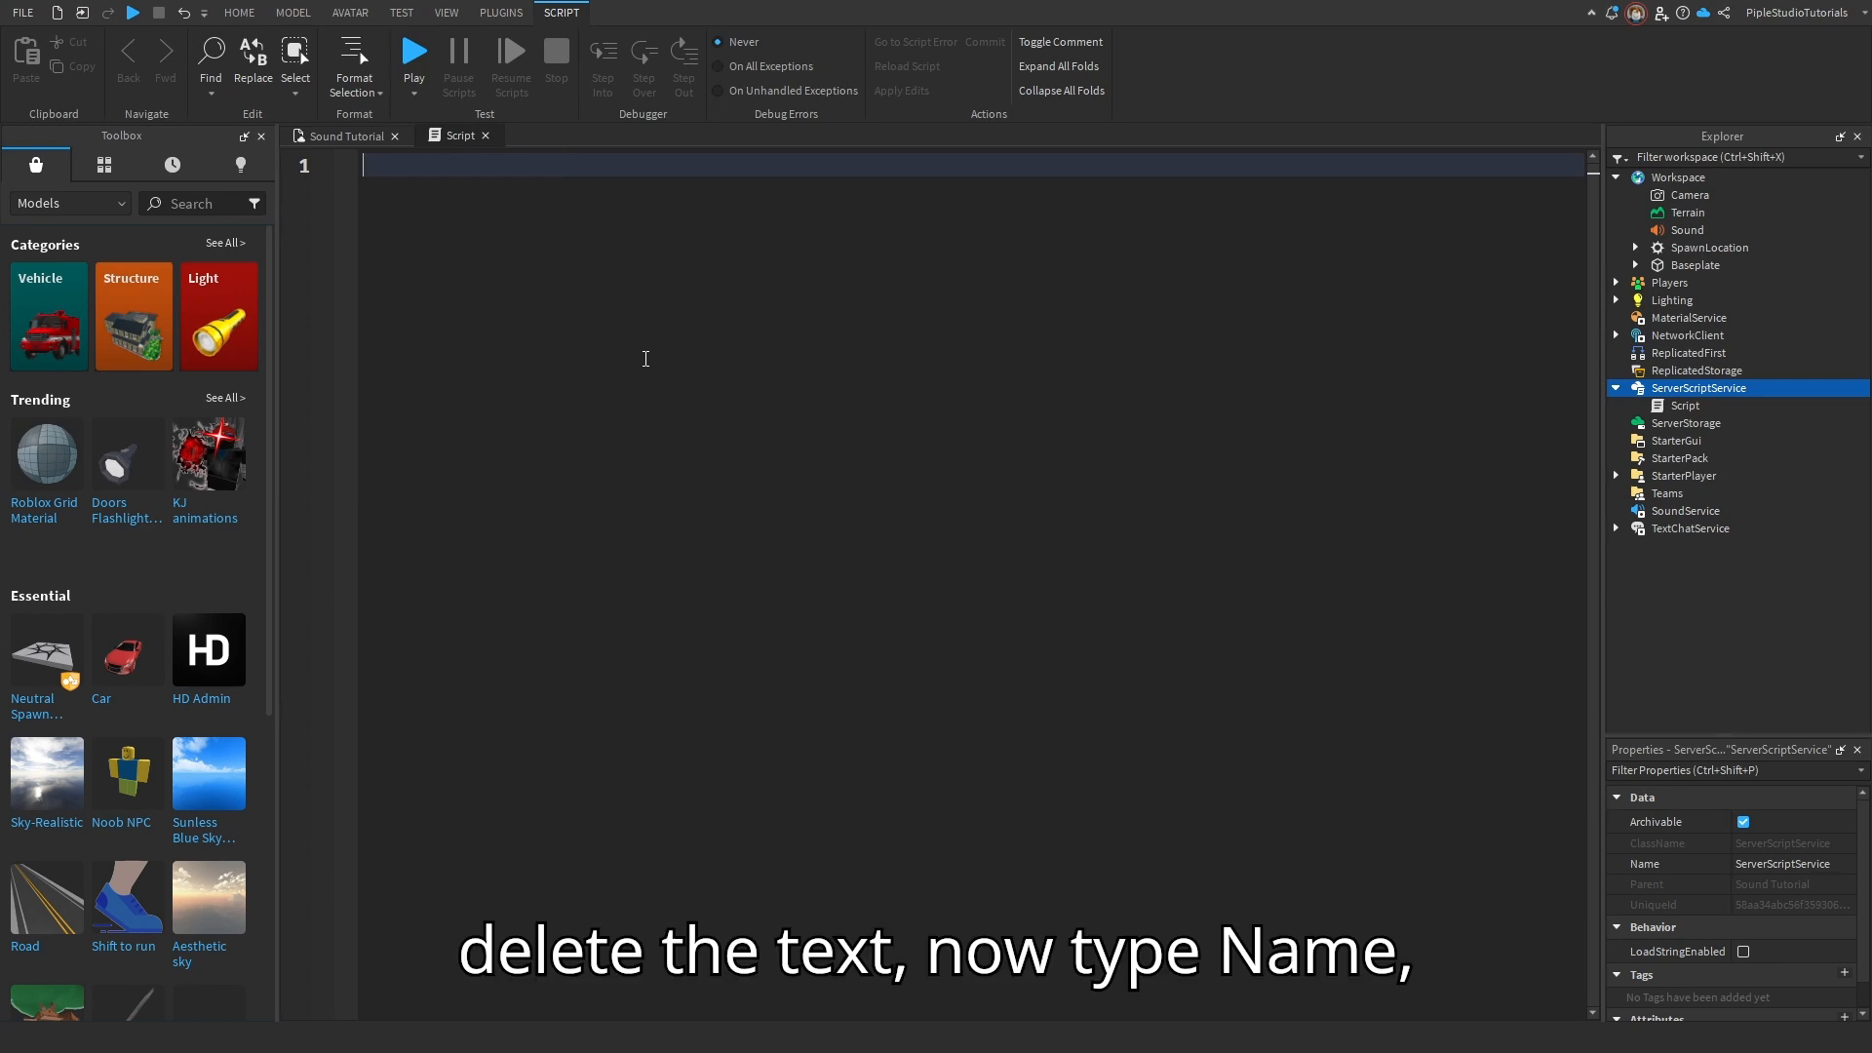
# Write game.Workspace.Sound:Play() in the new ServerScriptService script
pyautogui.write('game.wo.')
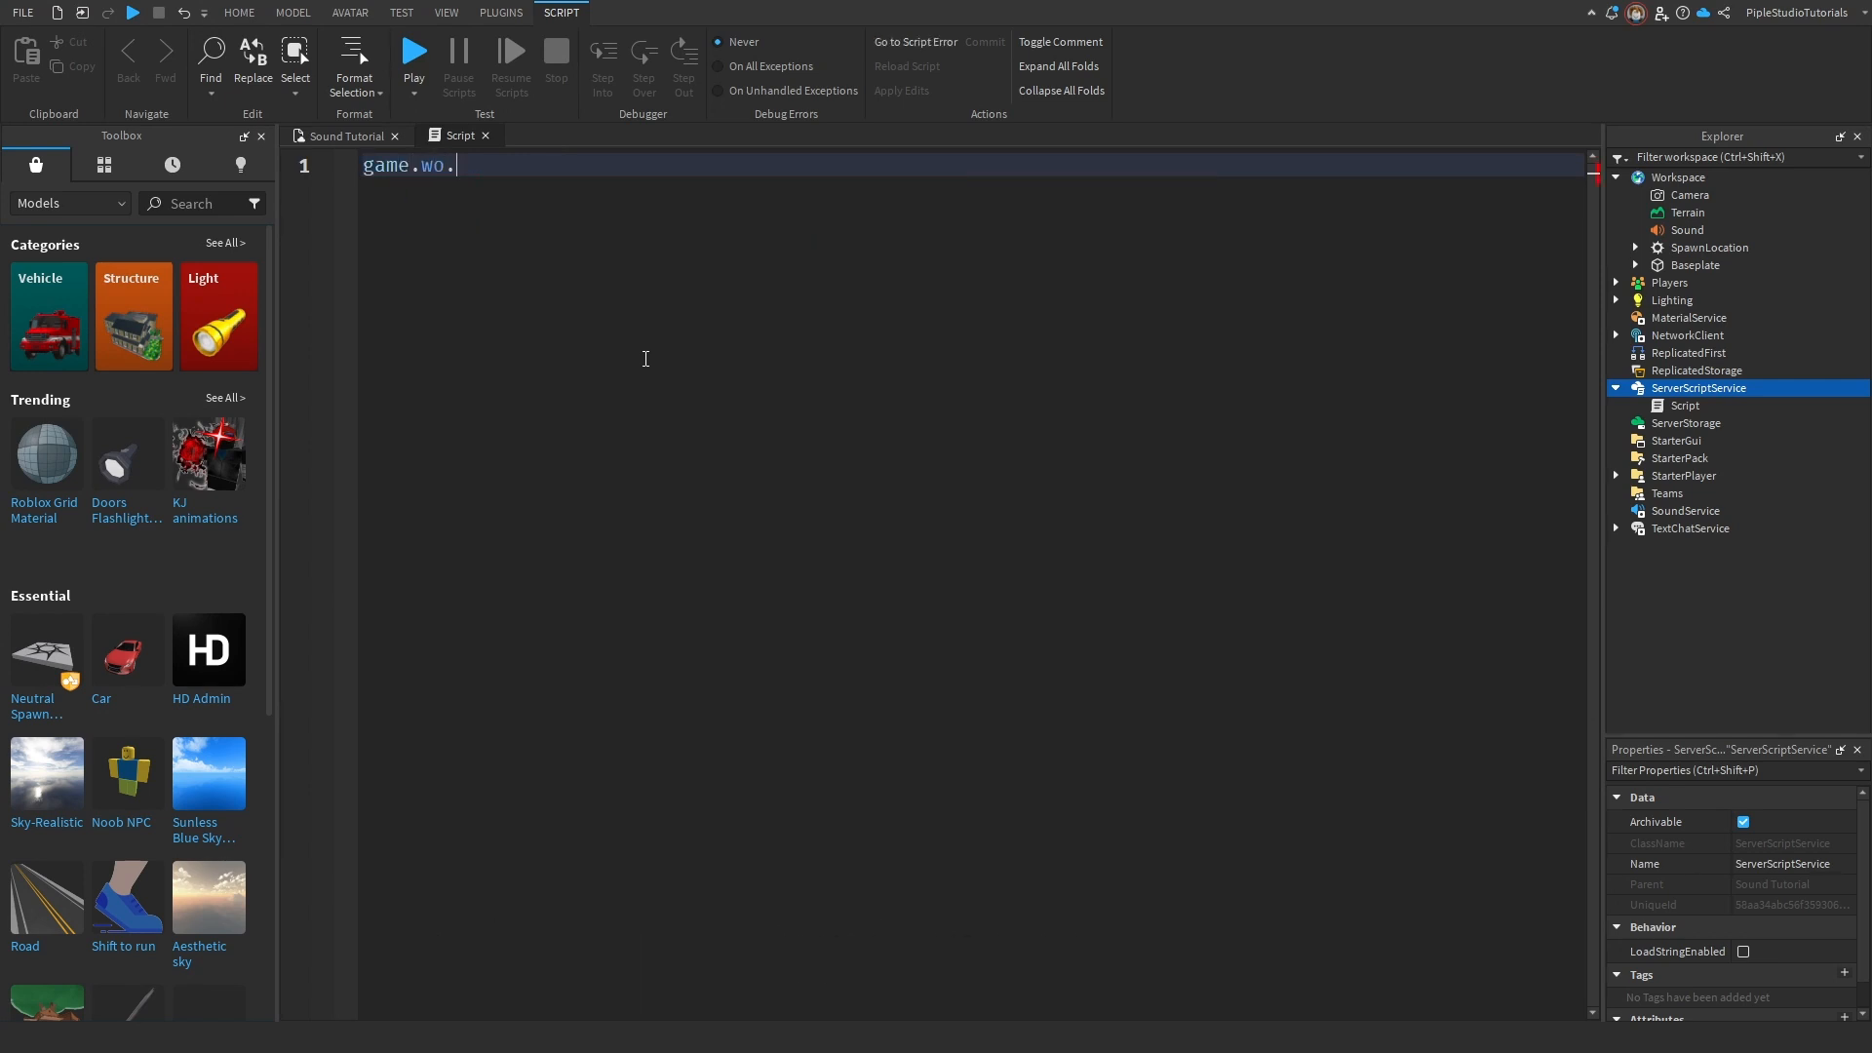
pyautogui.write('Workspace.')
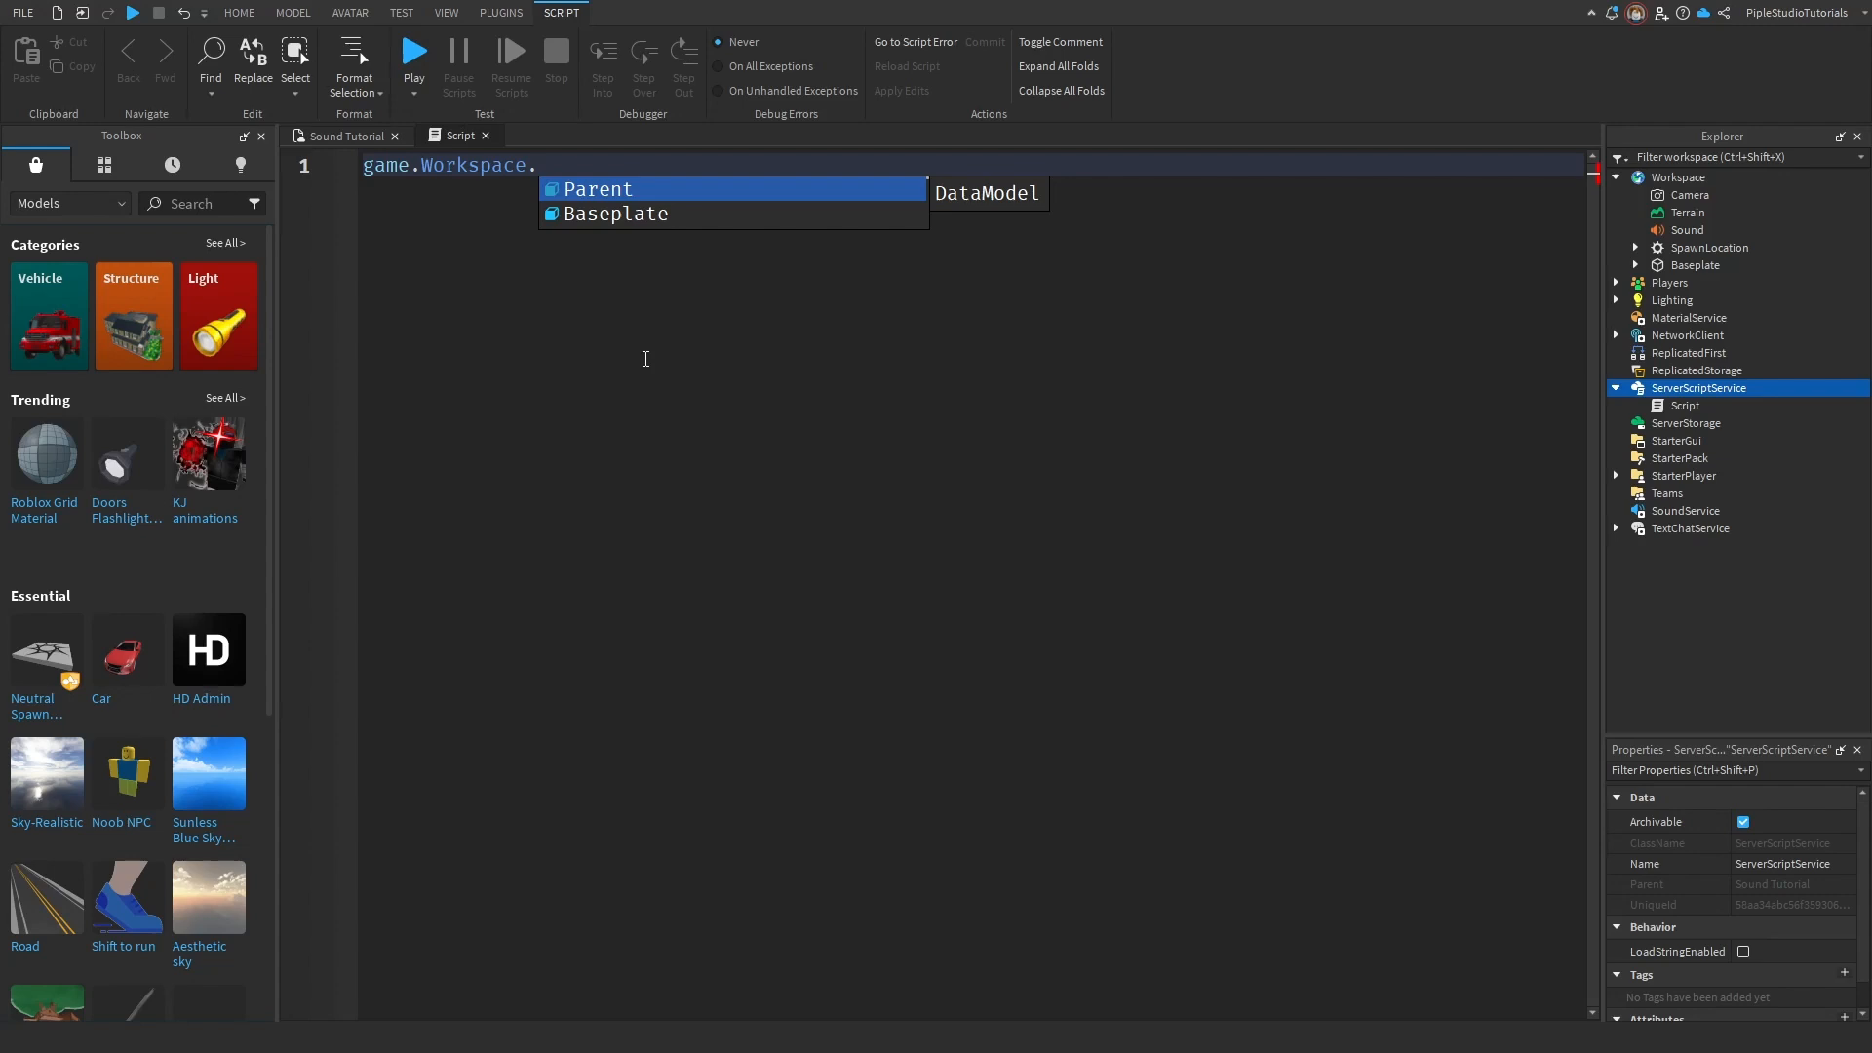
pyautogui.write('Sound:')
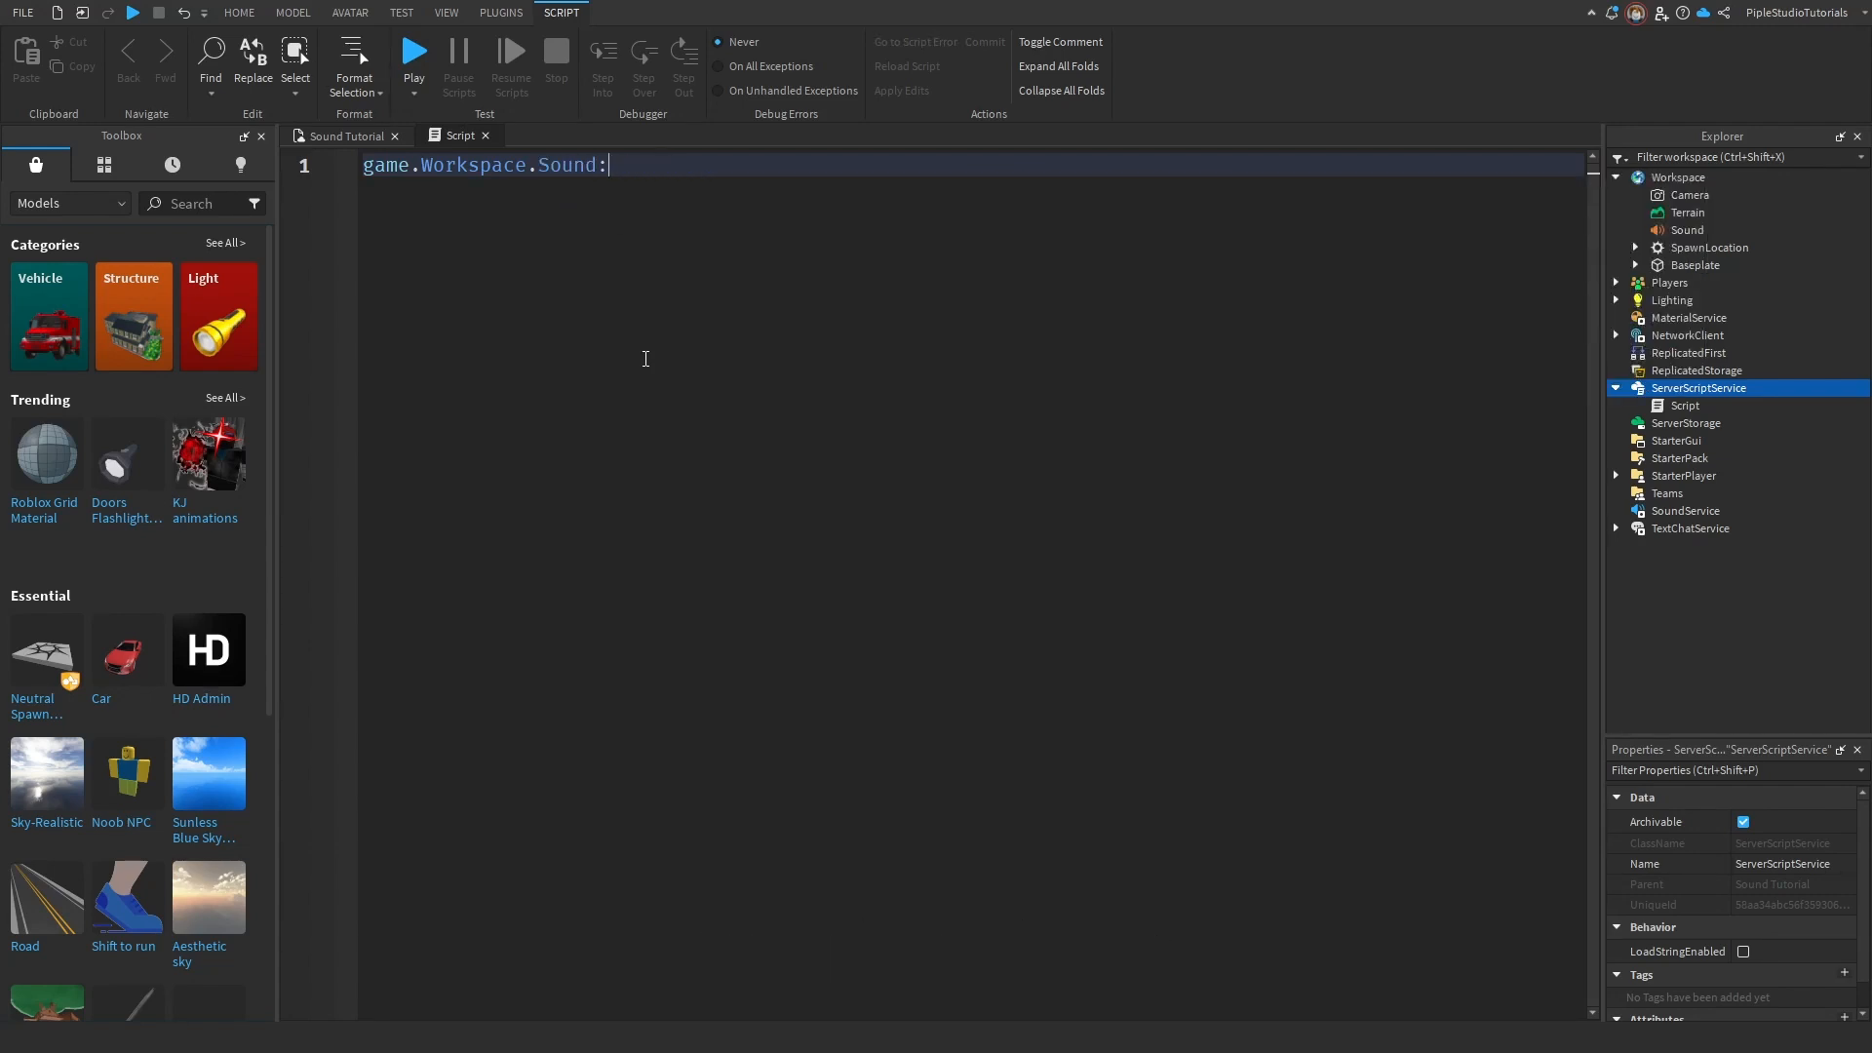
pyautogui.write('Play()')
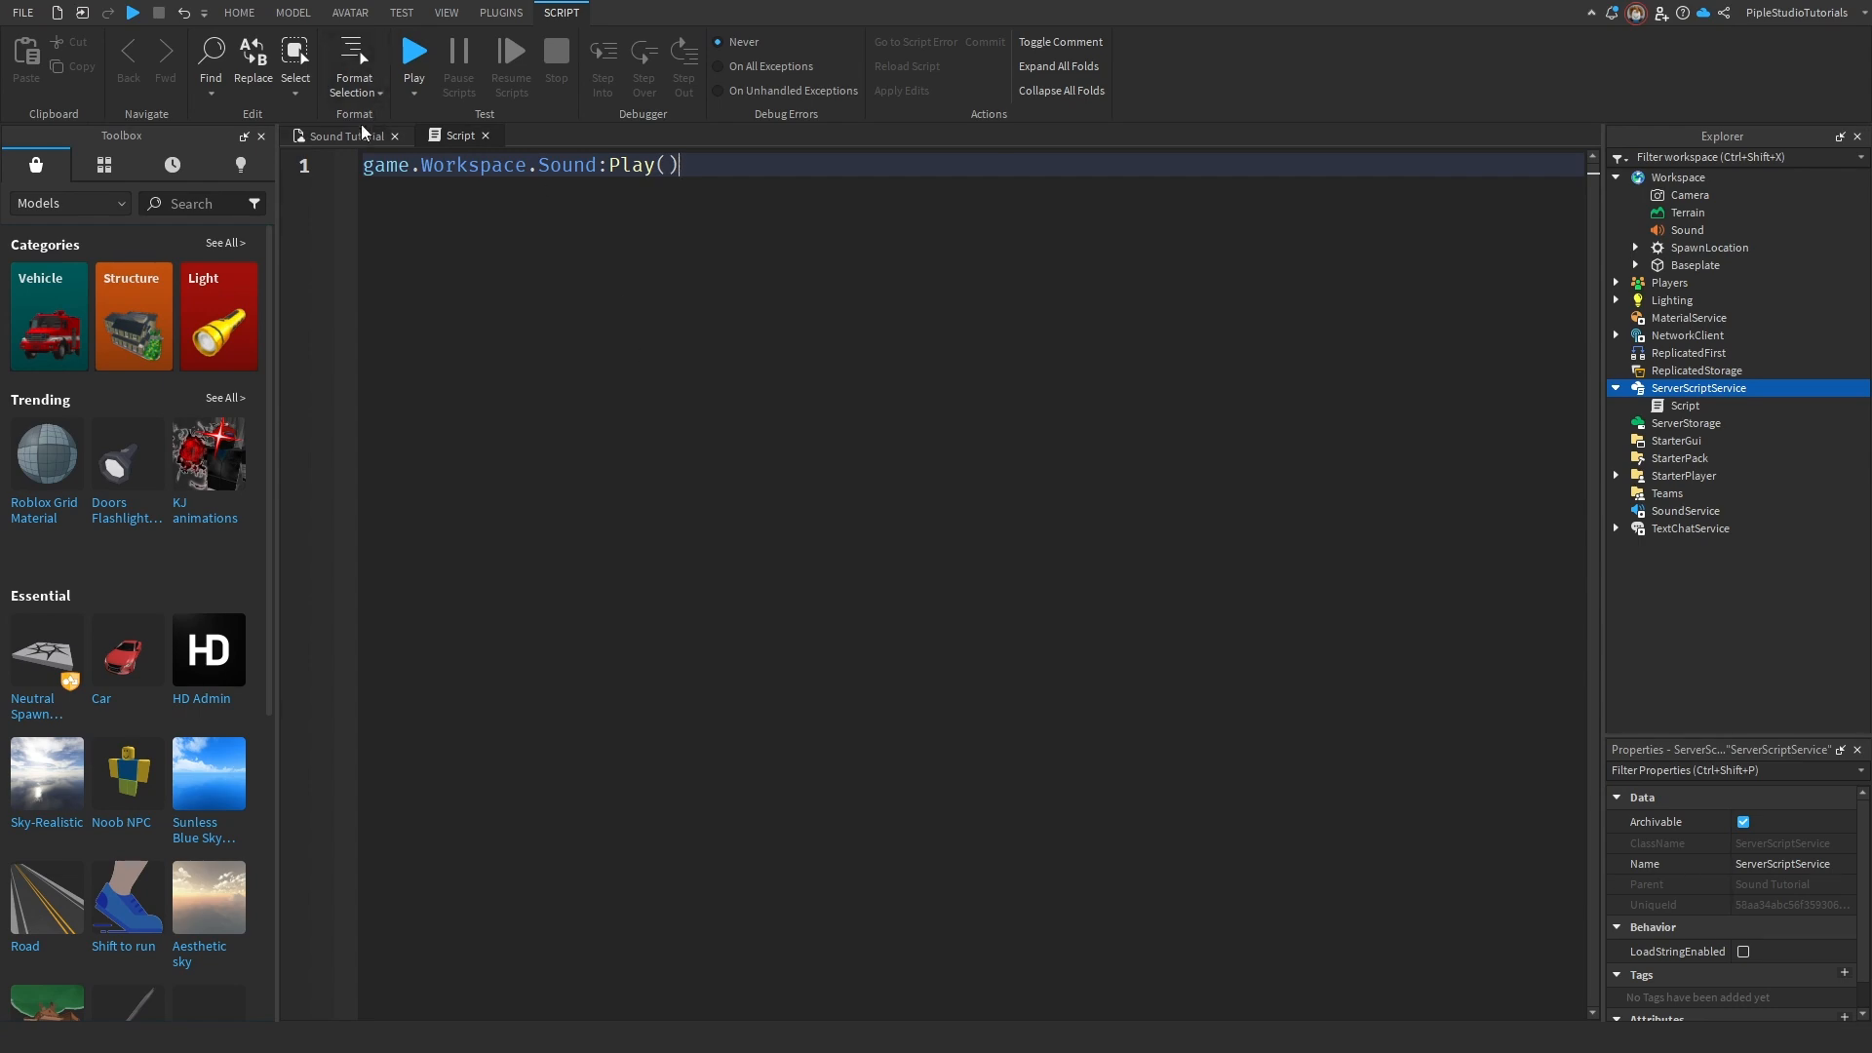
# Start a play test so the character spawns and the sound plays
pyautogui.click(413, 51)
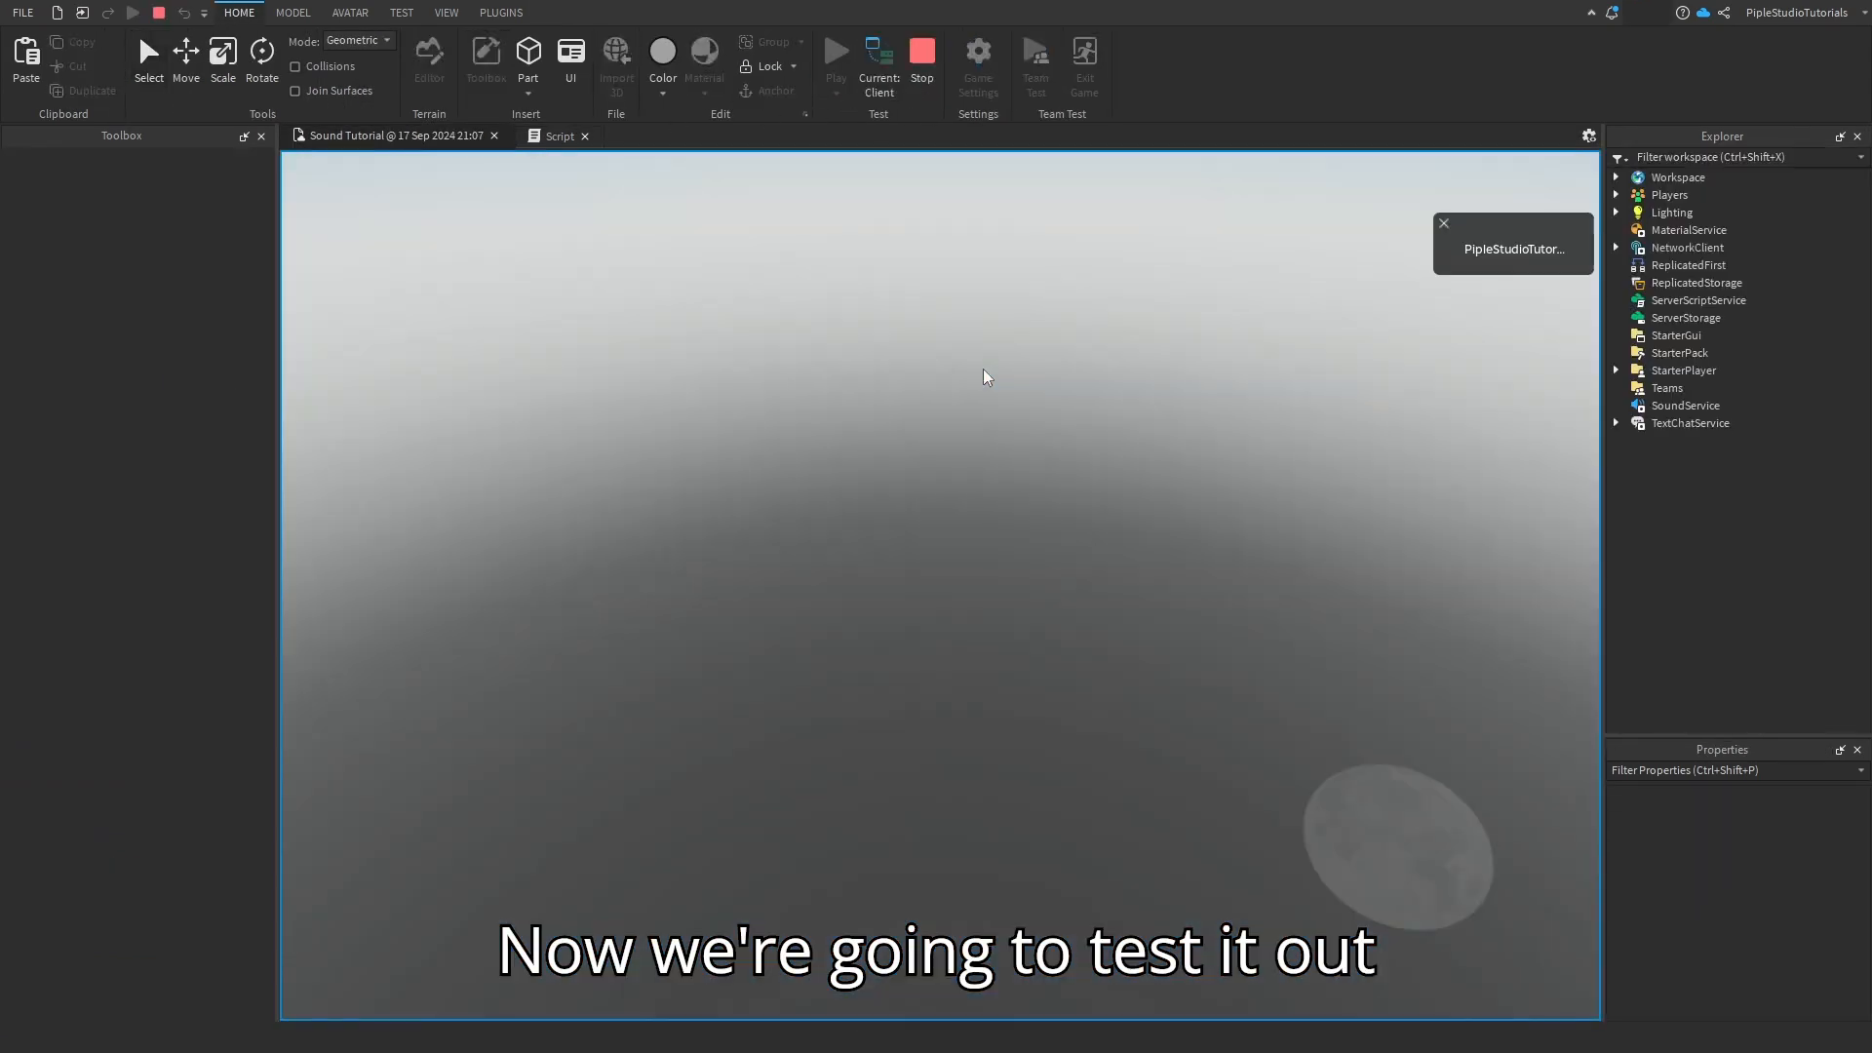
pyautogui.click(837, 52)
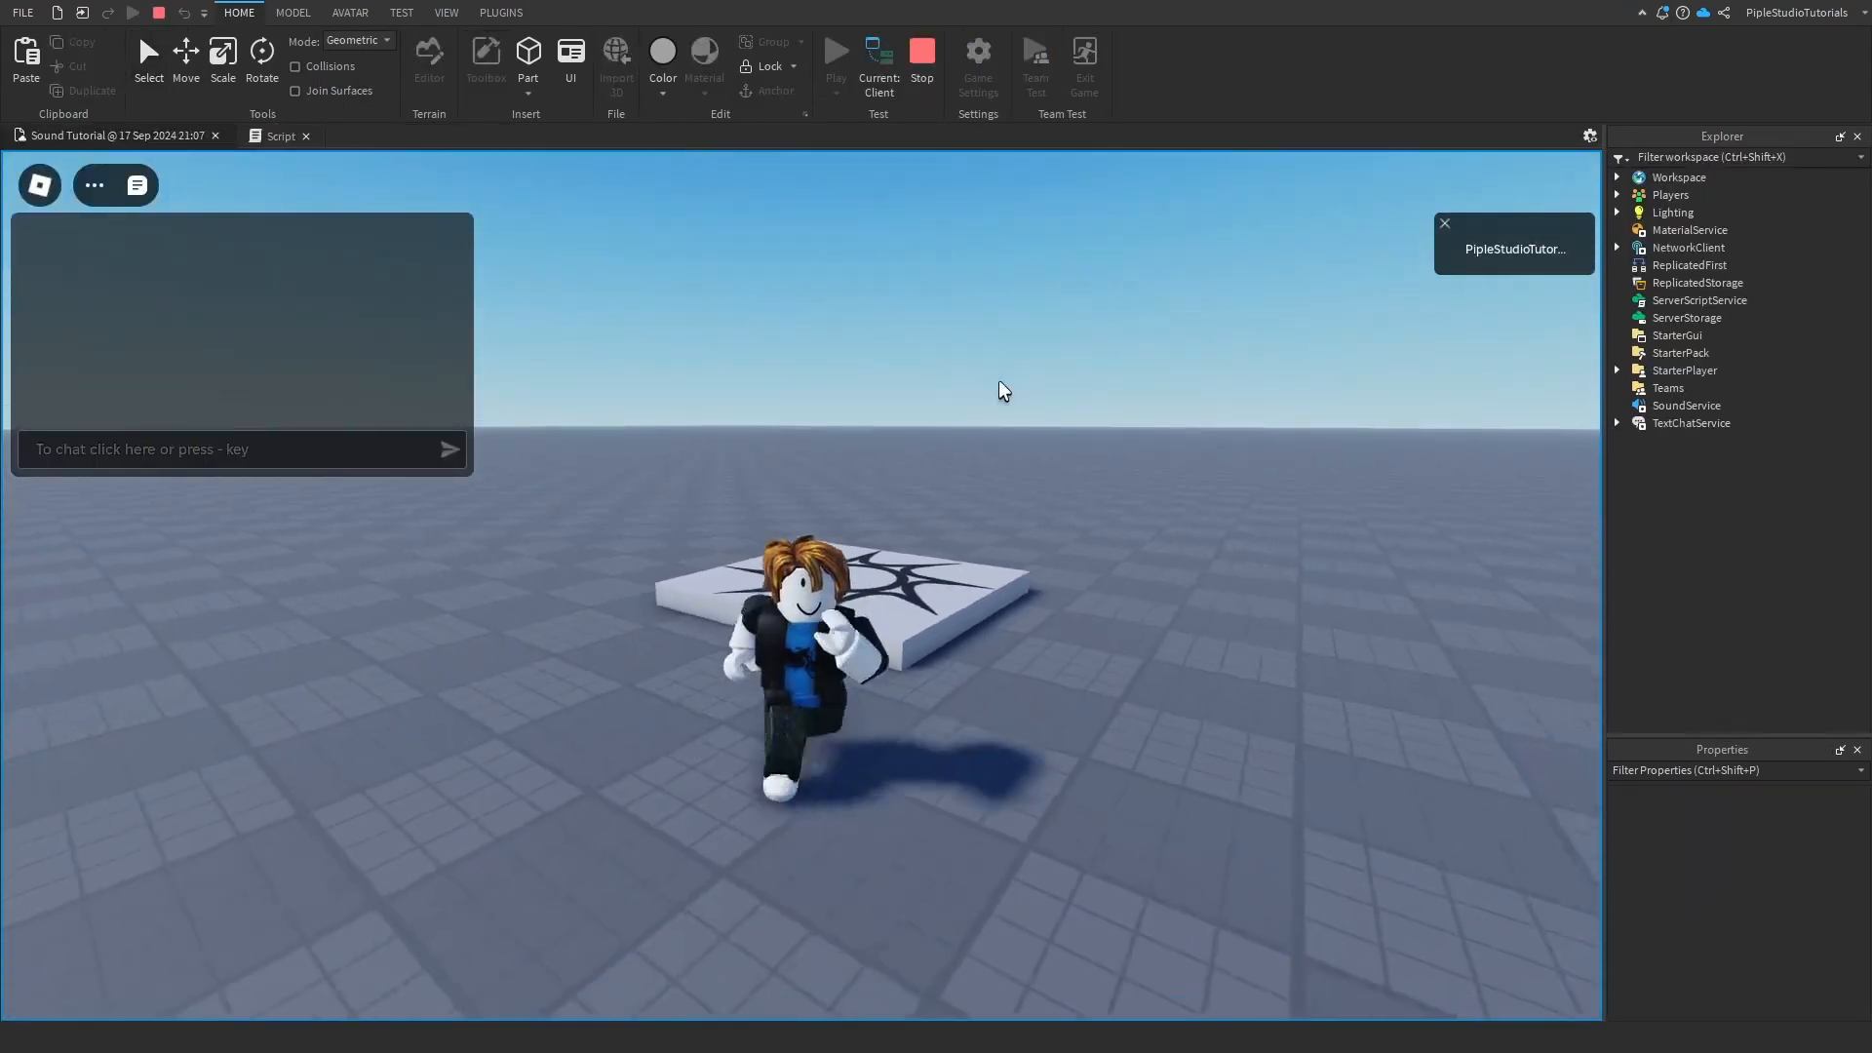